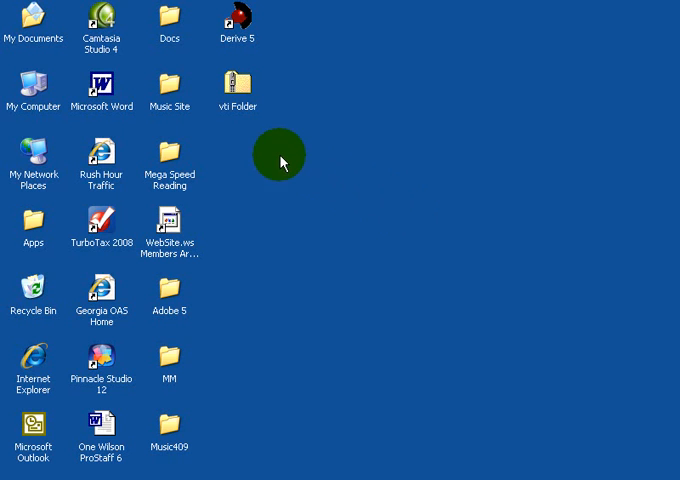
mouse_move(276, 156)
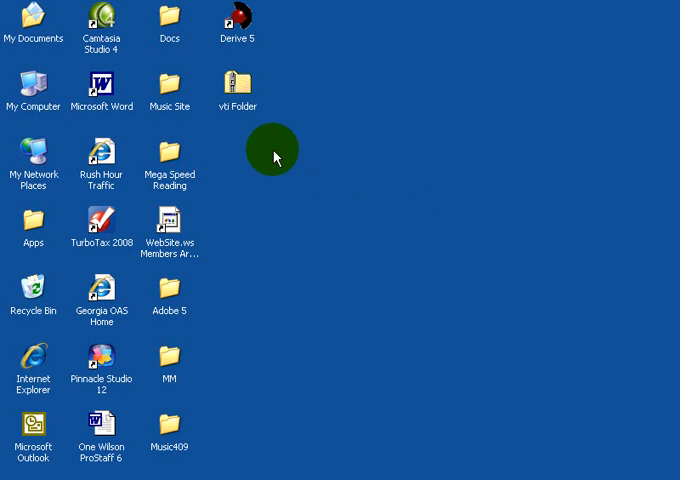
mouse_move(264, 128)
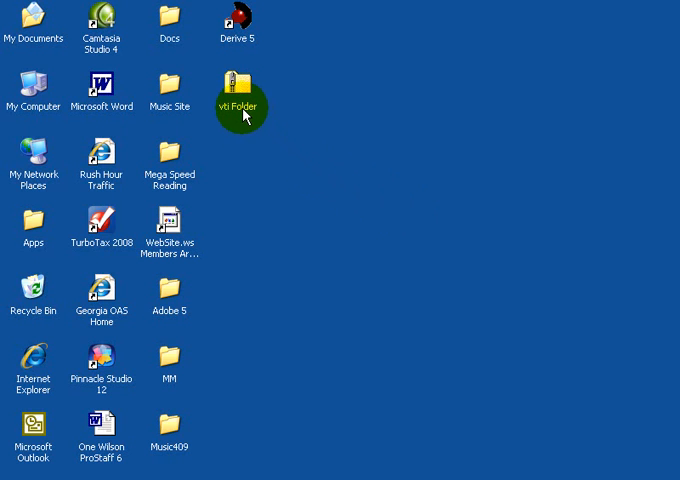
- Start Extract All on the vti Folder zip and advance past the wizard's welcome page
right_click(240, 104)
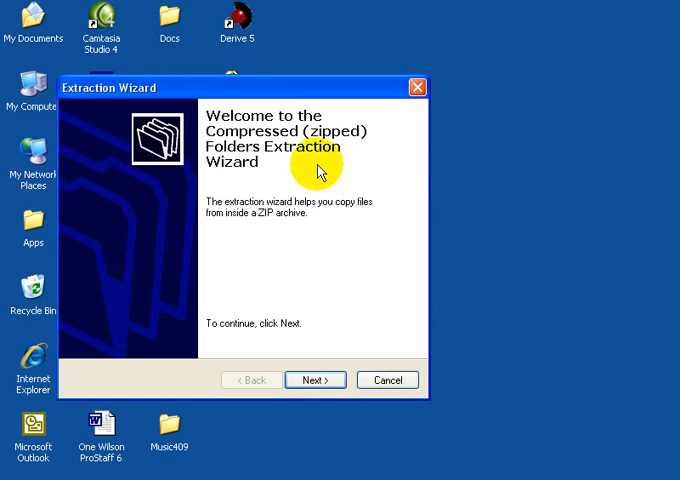
mouse_move(96, 96)
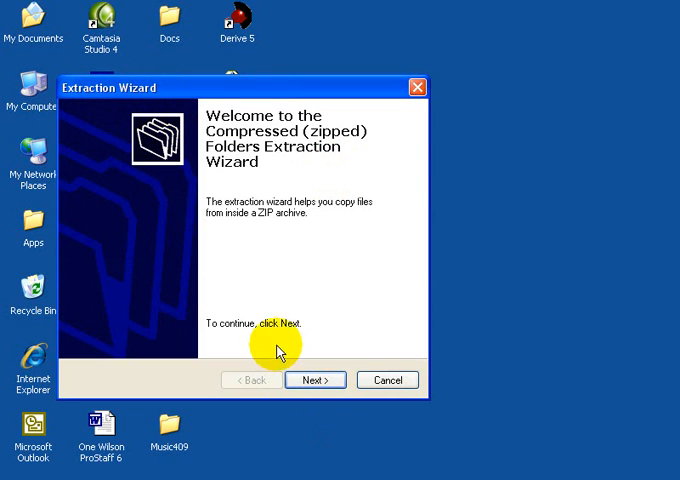
click(316, 380)
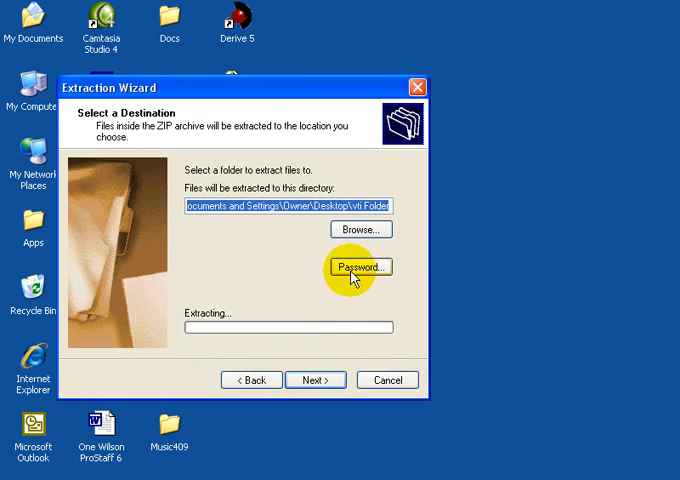
mouse_move(360, 230)
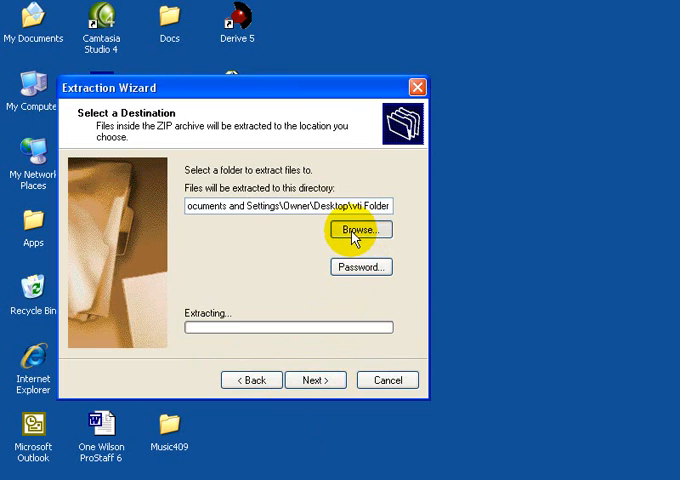
- Browse to the Desktop as the extraction destination and begin extracting the files
click(360, 228)
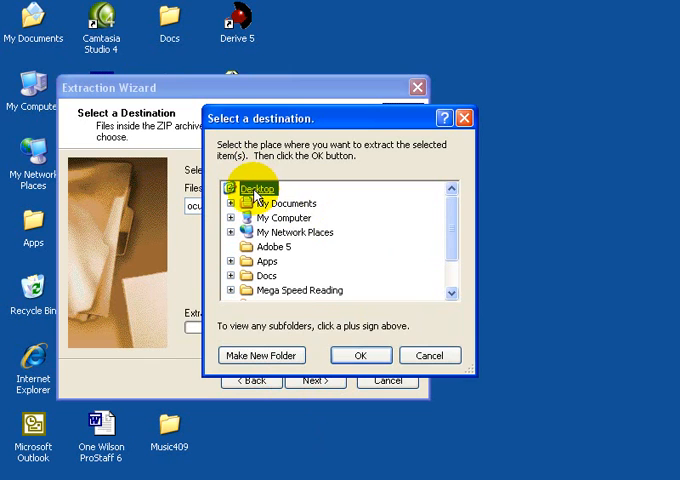
click(360, 356)
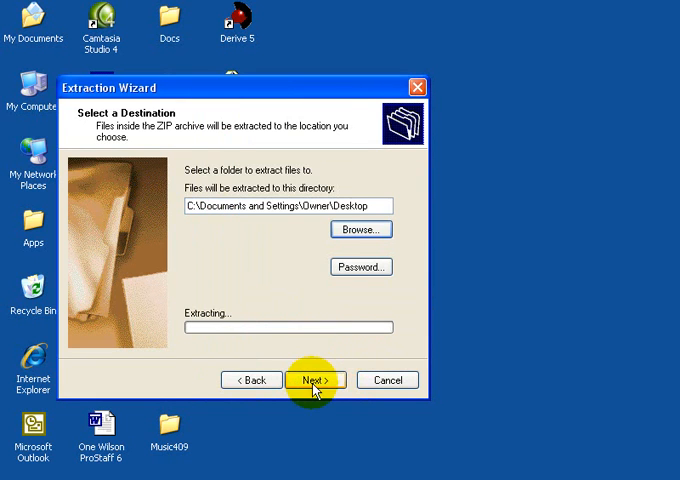
click(314, 380)
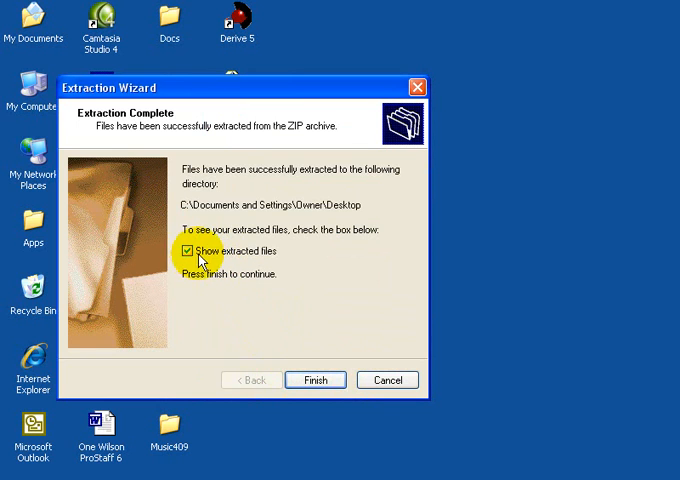
- Finish the wizard without showing extracted files, leaving the vti Folder on the desktop
click(316, 380)
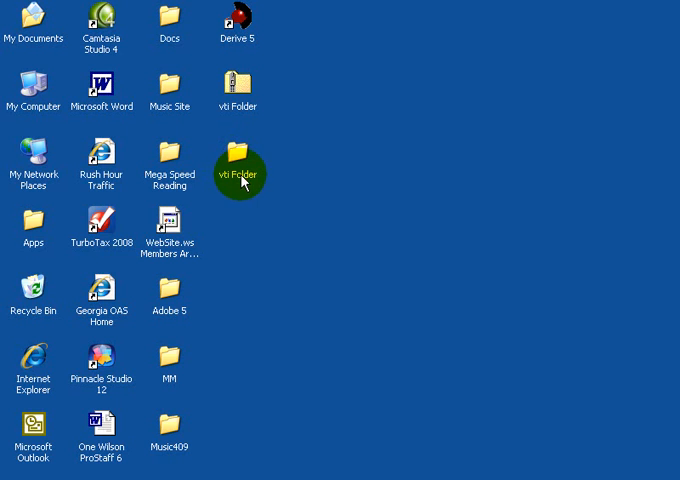
- Send vti.exe from the extracted vti Folder to the desktop as a shortcut
double_click(238, 160)
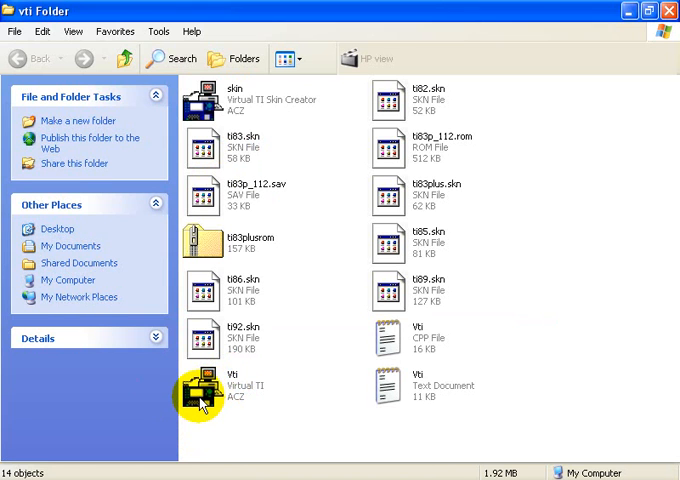
right_click(204, 388)
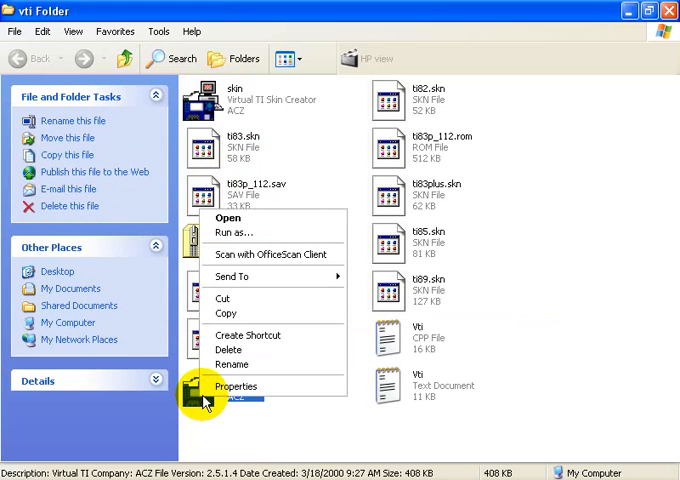
mouse_move(232, 276)
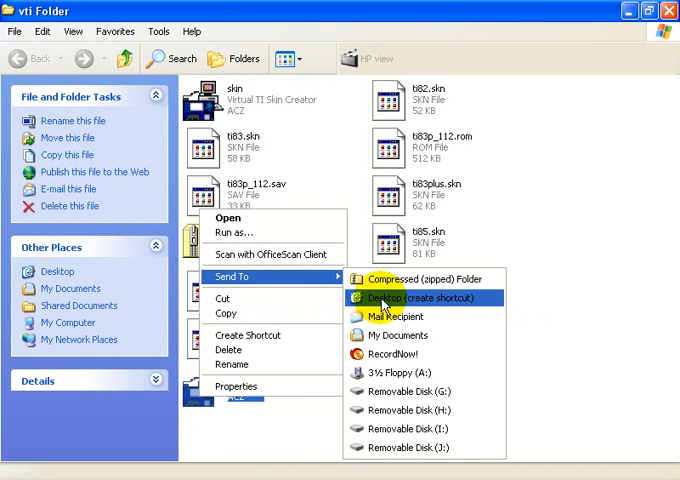
click(408, 296)
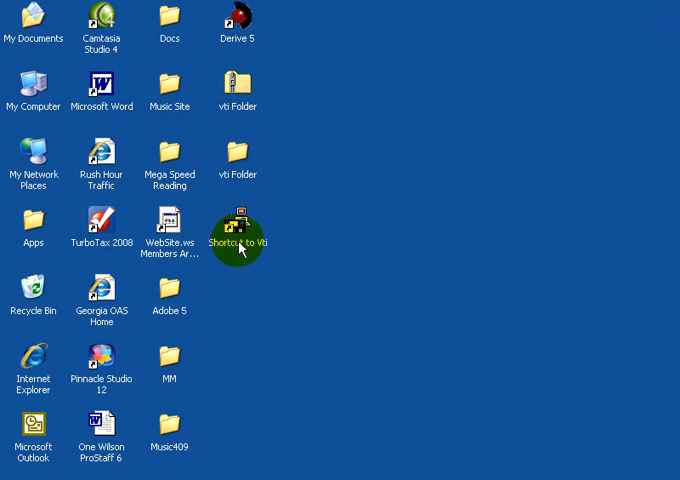
- Launch Virtual TI from the new desktop shortcut so it analyzes ROM images
double_click(236, 240)
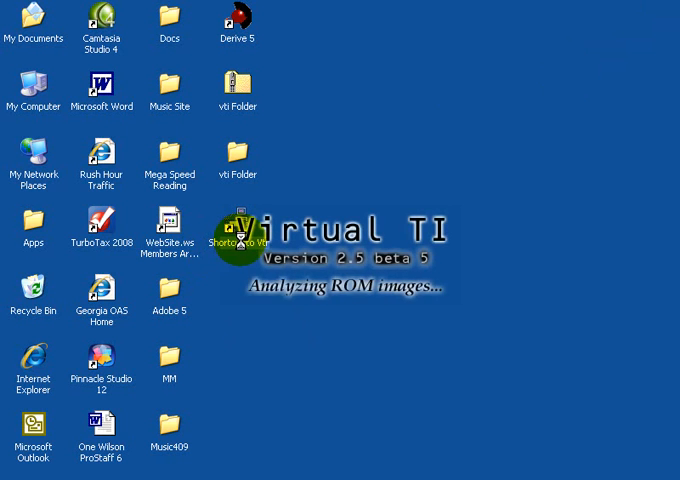